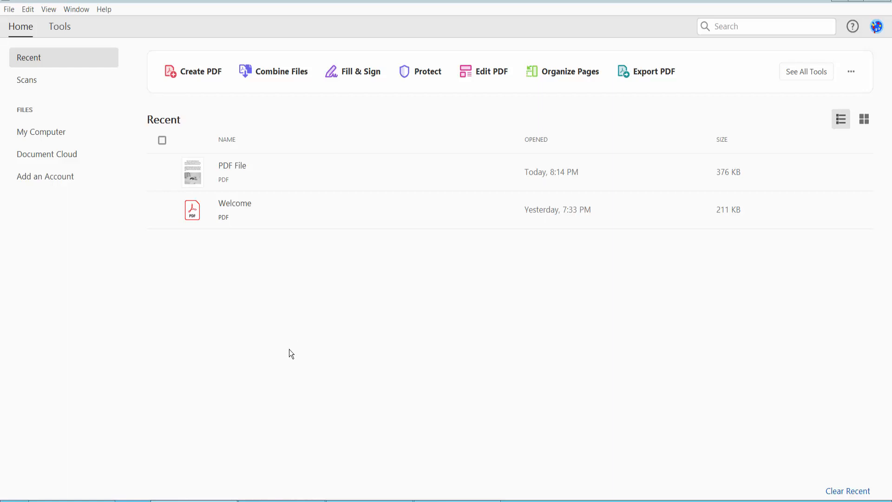
pyautogui.moveTo(321, 313)
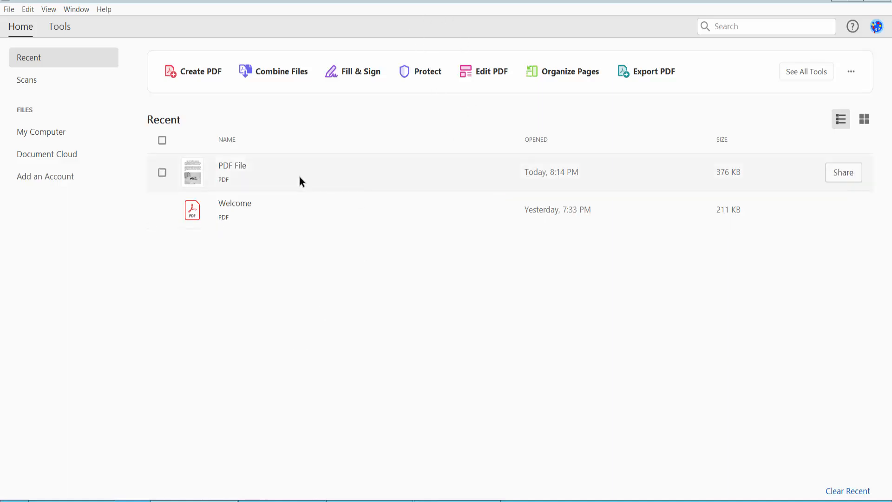
# - Open the recent 'PDF File' document, show its page thumbnails, and bring up all tools
pyautogui.doubleClick(232, 172)
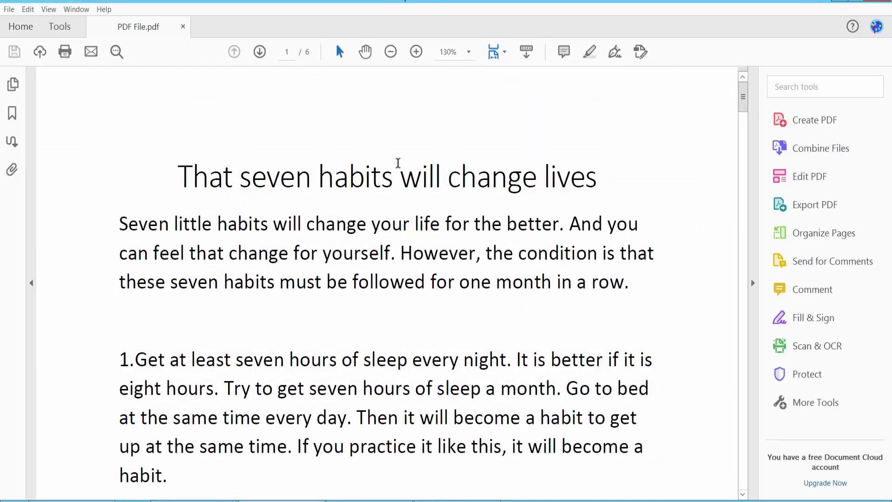
pyautogui.click(12, 84)
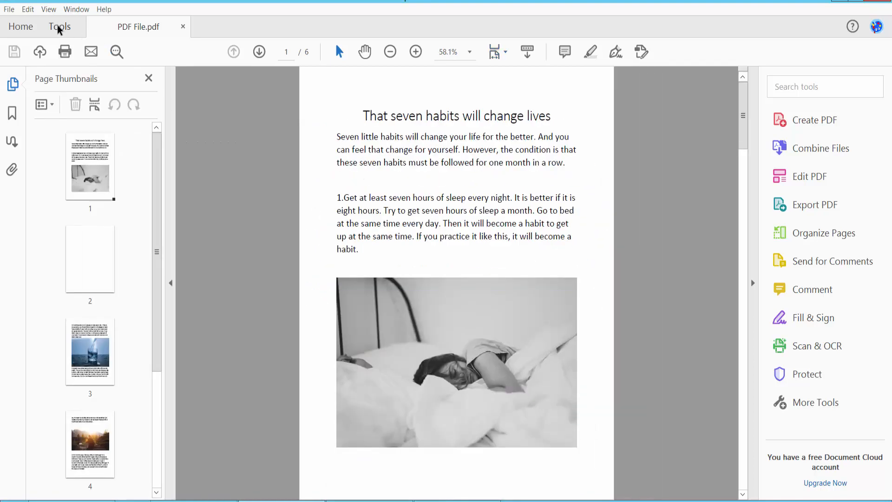
pyautogui.click(60, 26)
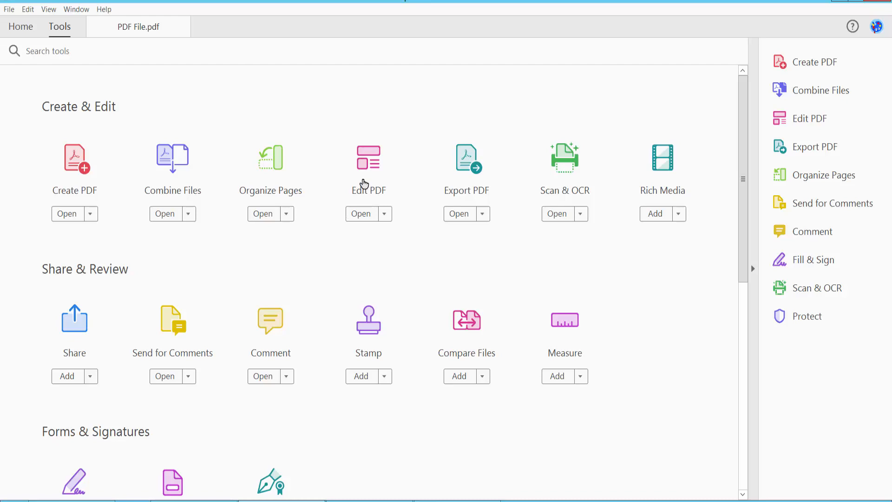
# - Enter Edit PDF mode and delete the '2.Drink three liters' paragraph on page 3
pyautogui.click(361, 214)
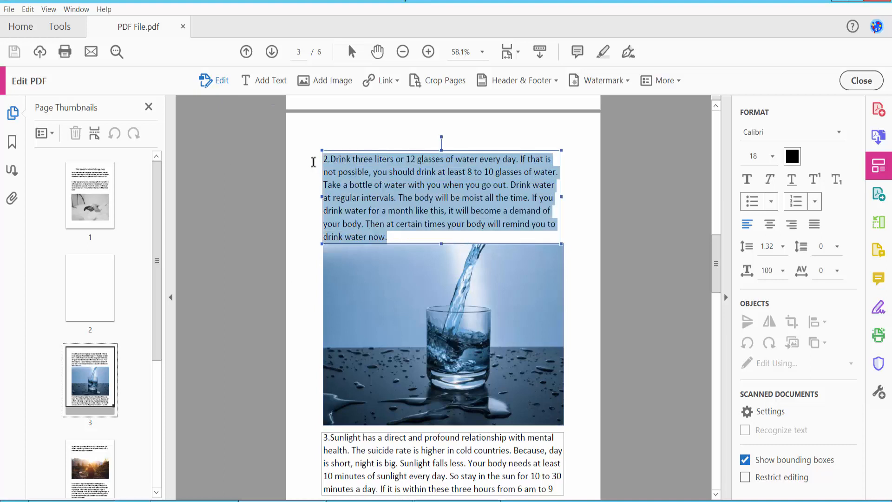
pyautogui.moveTo(432, 196)
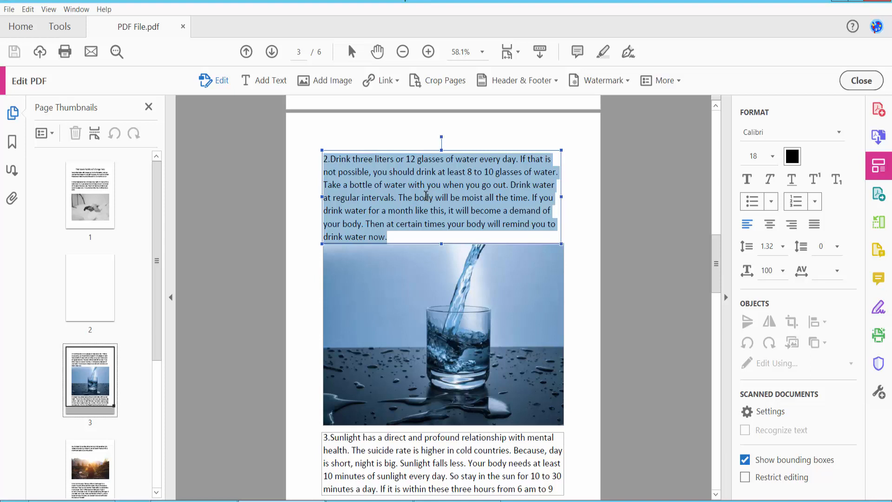
pyautogui.press('Delete')
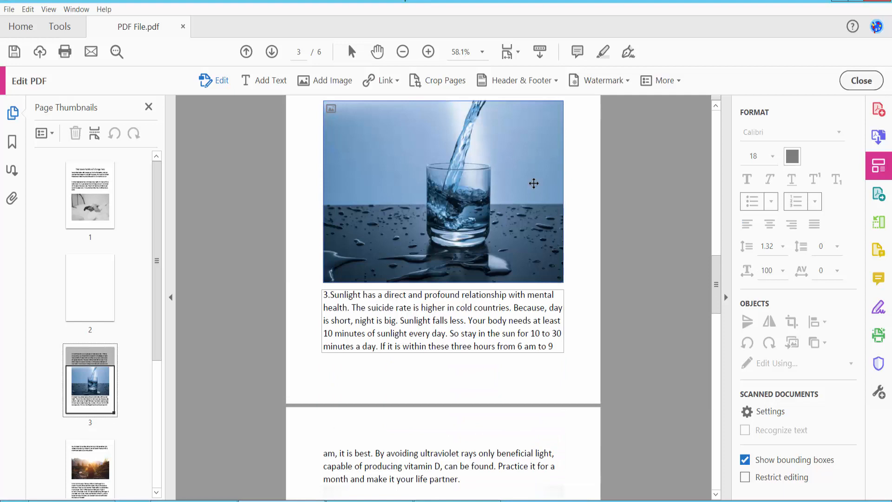
# - Select the '3.Sunlight' paragraph text below the water photo and delete it
pyautogui.click(443, 320)
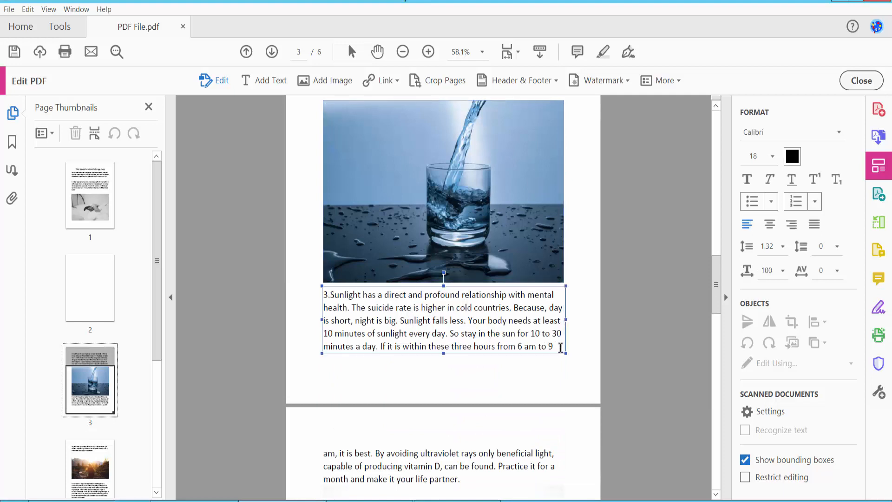
pyautogui.moveTo(324, 294); pyautogui.dragTo(552, 346)
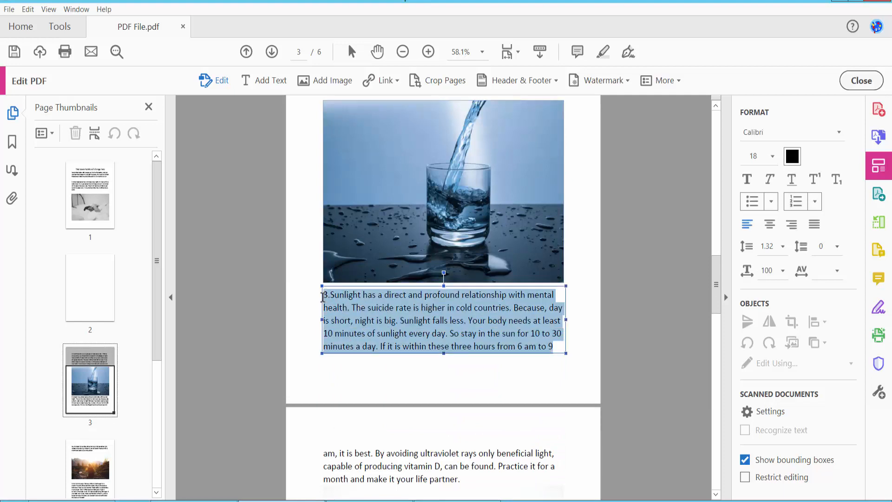
pyautogui.rightClick(392, 319)
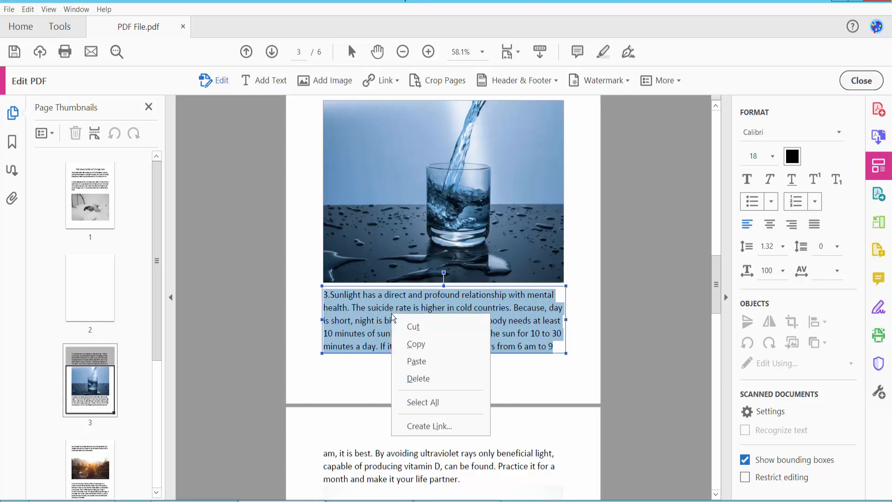
pyautogui.moveTo(419, 378)
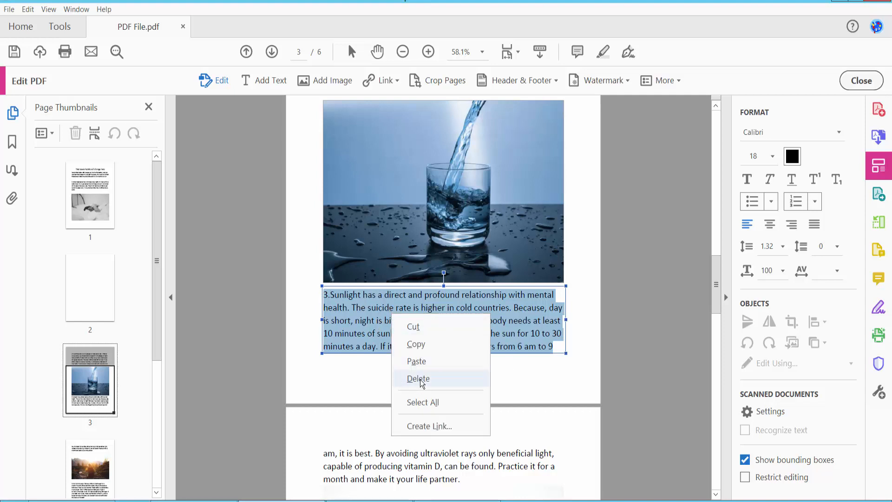
pyautogui.click(418, 378)
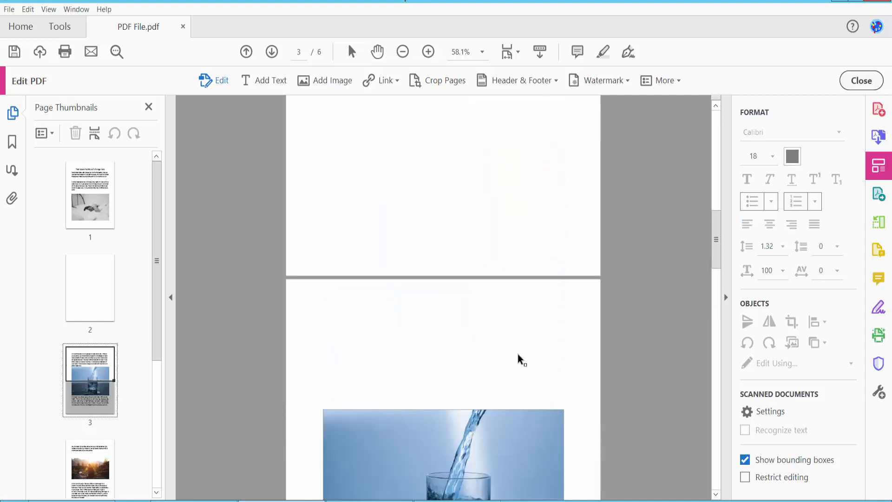
# - Scroll down to page 6, the last page with the meditation paragraph
pyautogui.scroll(-3)
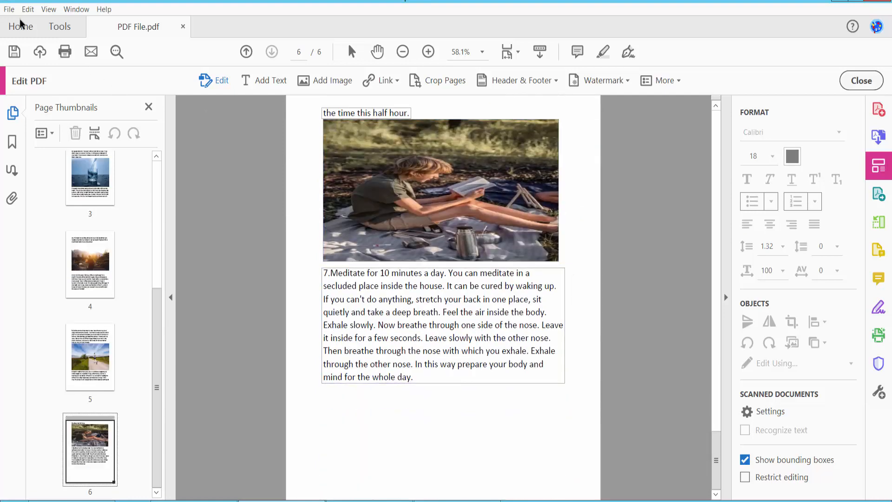
# - Open the File menu to reach the Save command for the edited PDF
pyautogui.click(8, 9)
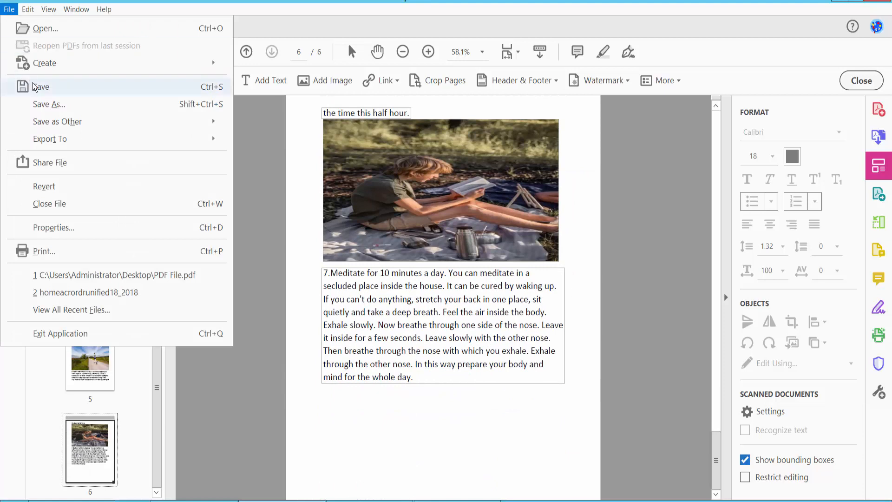
pyautogui.moveTo(651, 399)
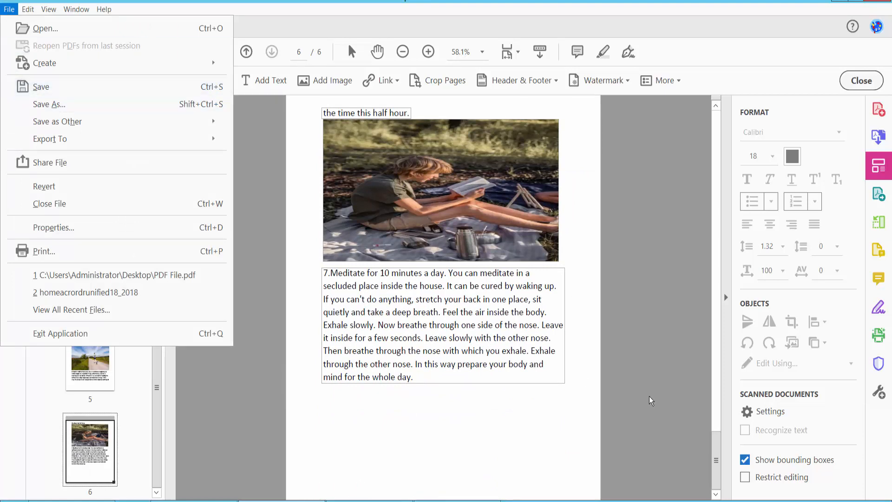